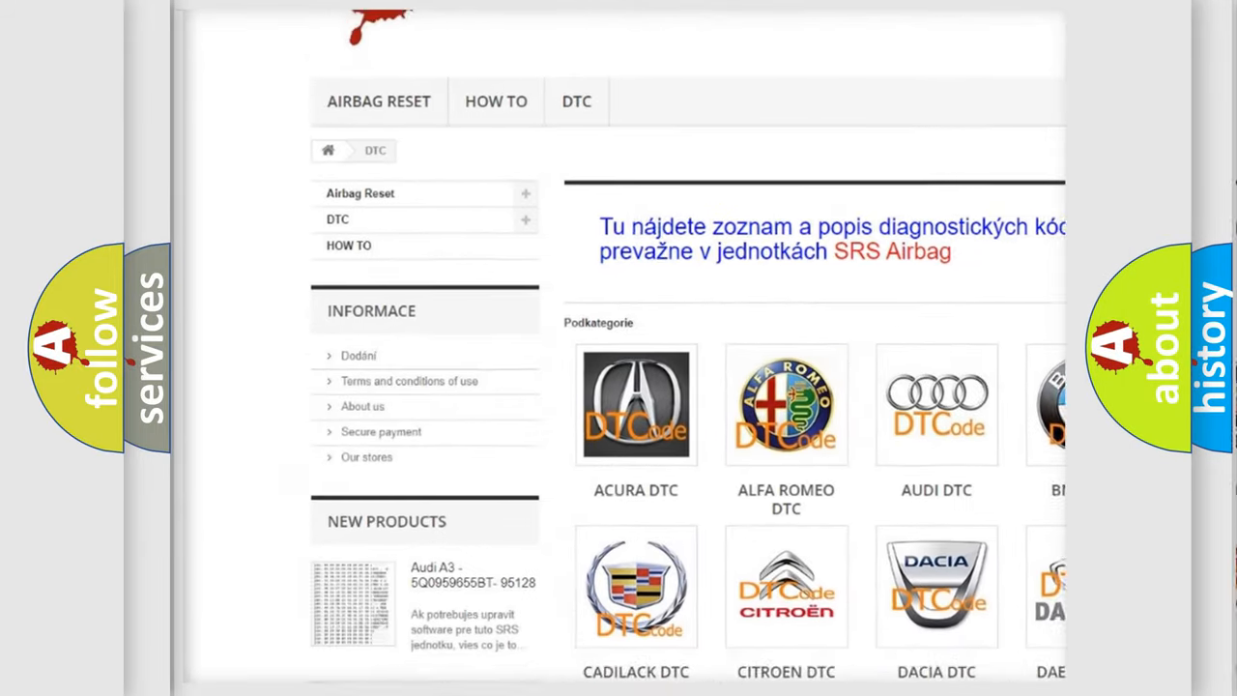
Step: Scroll down past the car-make logos to the list of B-series trouble code entries
scroll(down, 3)
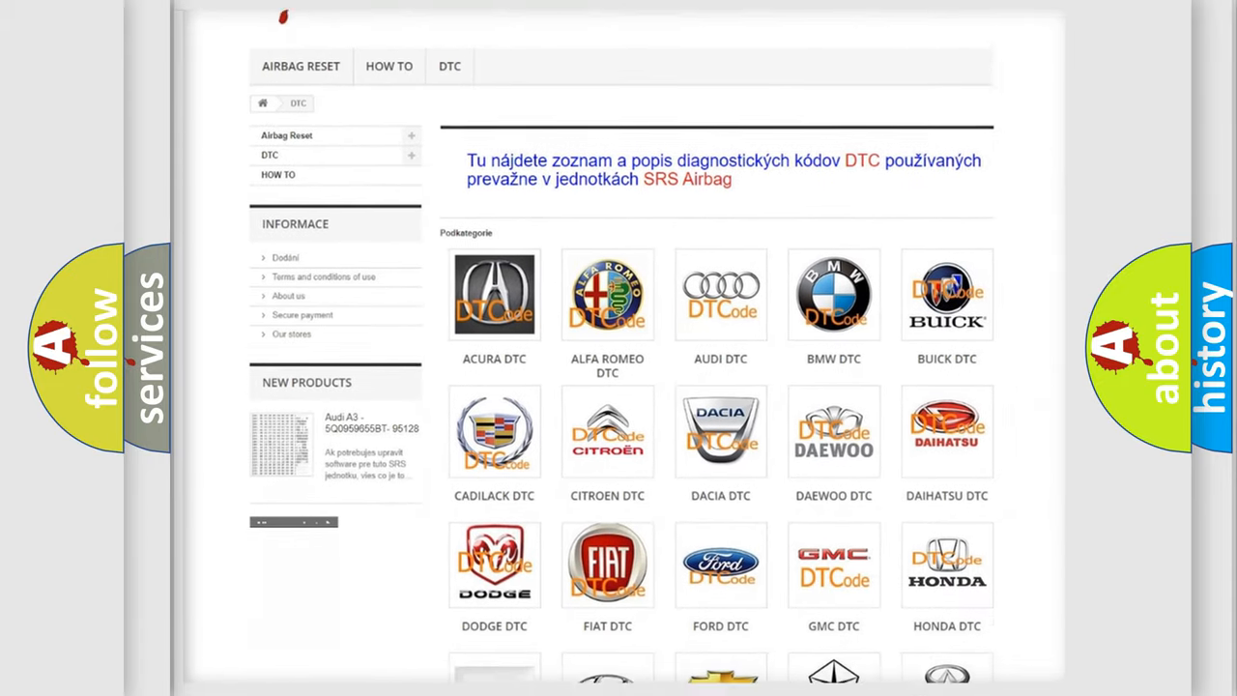
scroll(down, 3)
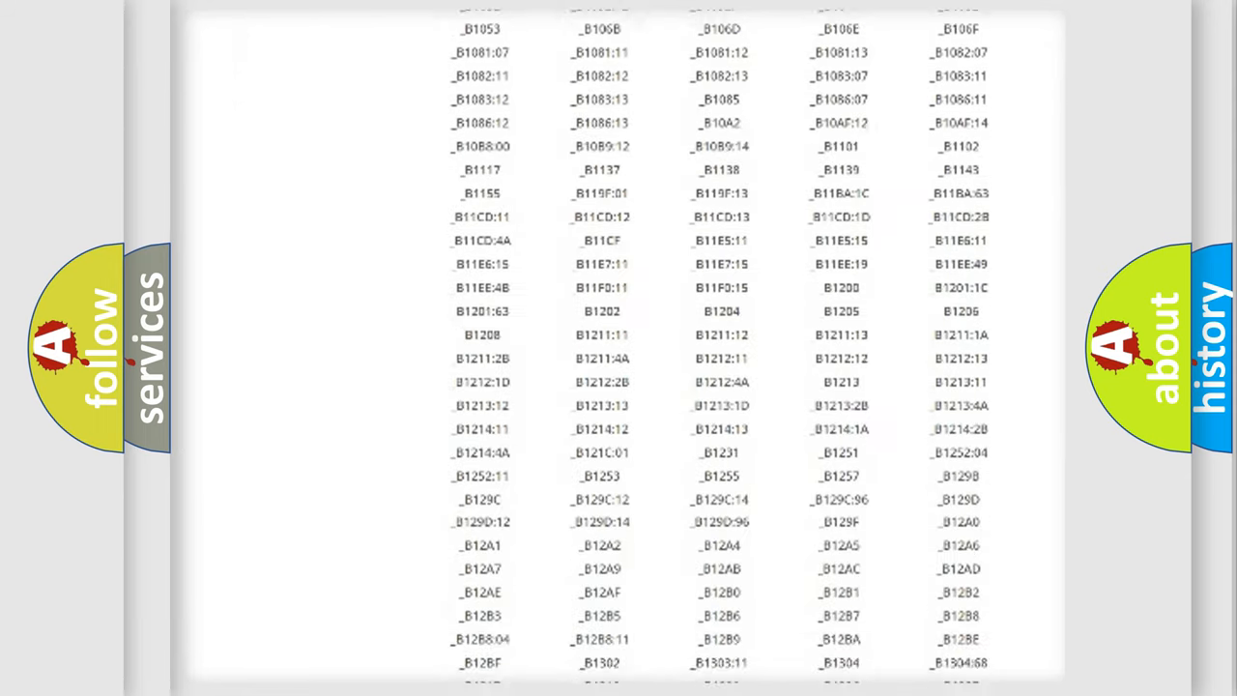
scroll(down, 3)
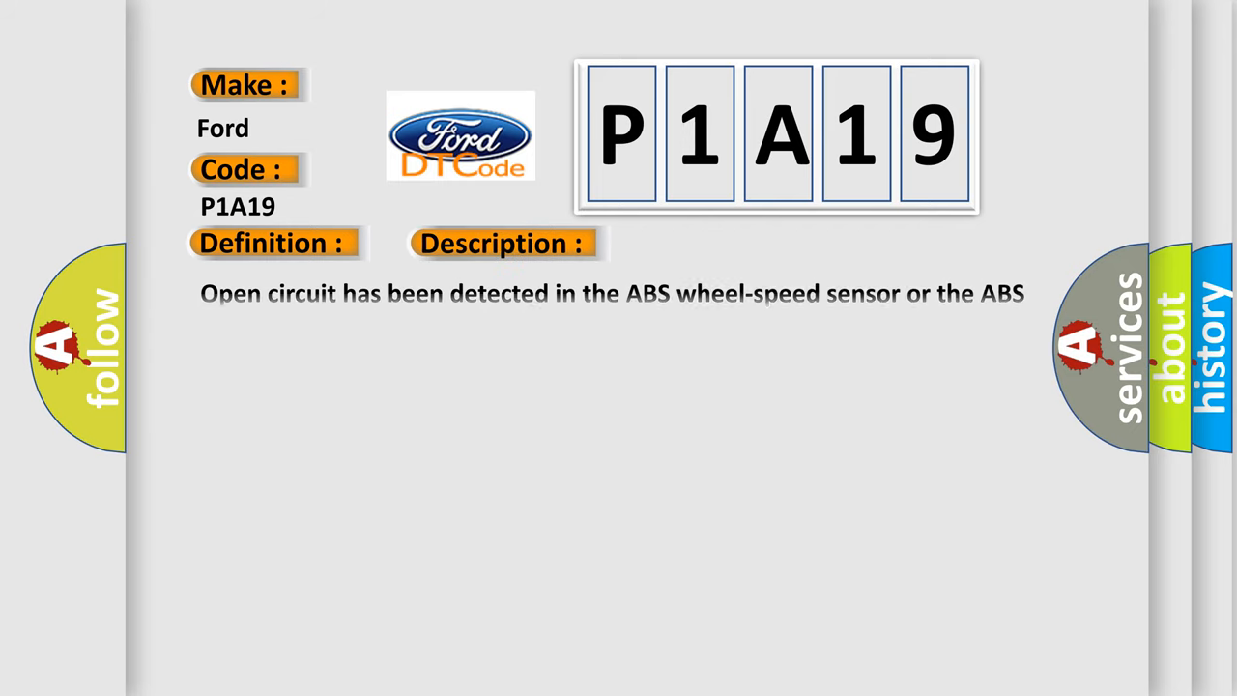
Step: Advance to the Ford P1A19 slide with Make, Code, Definition and Description panels
click(710, 243)
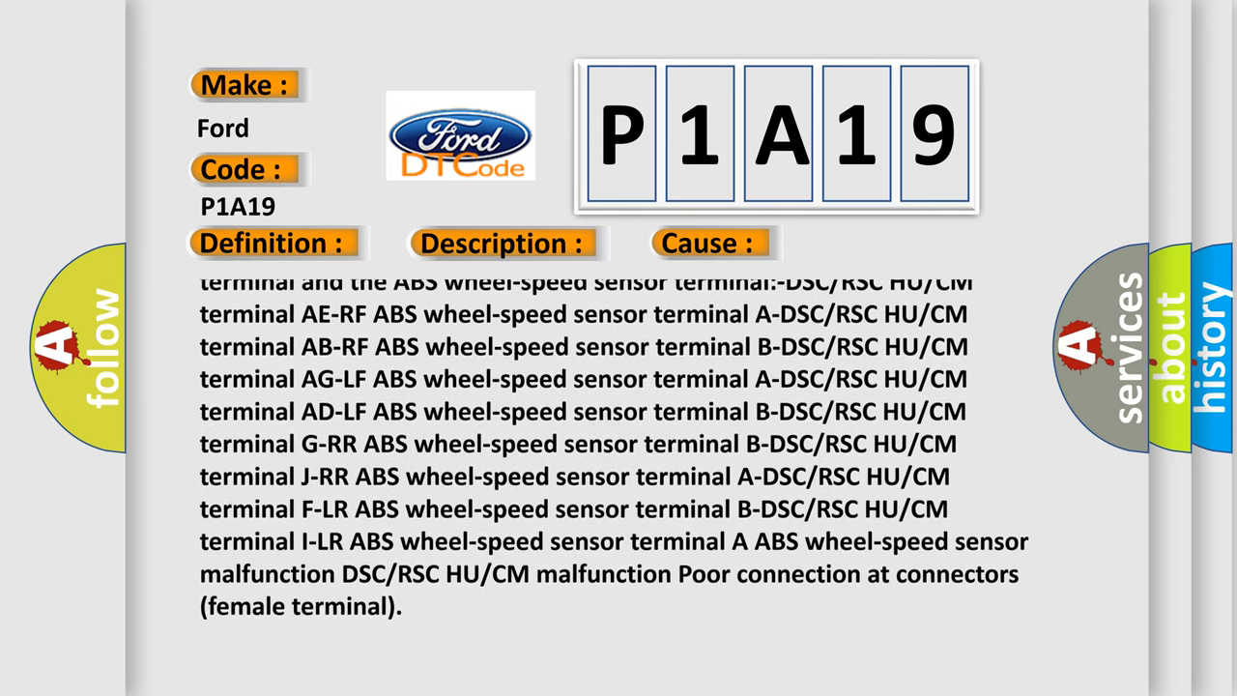
Step: Scroll the P1A19 cause text to its end, finishing with poor connection at female connector terminals
scroll(down, 3)
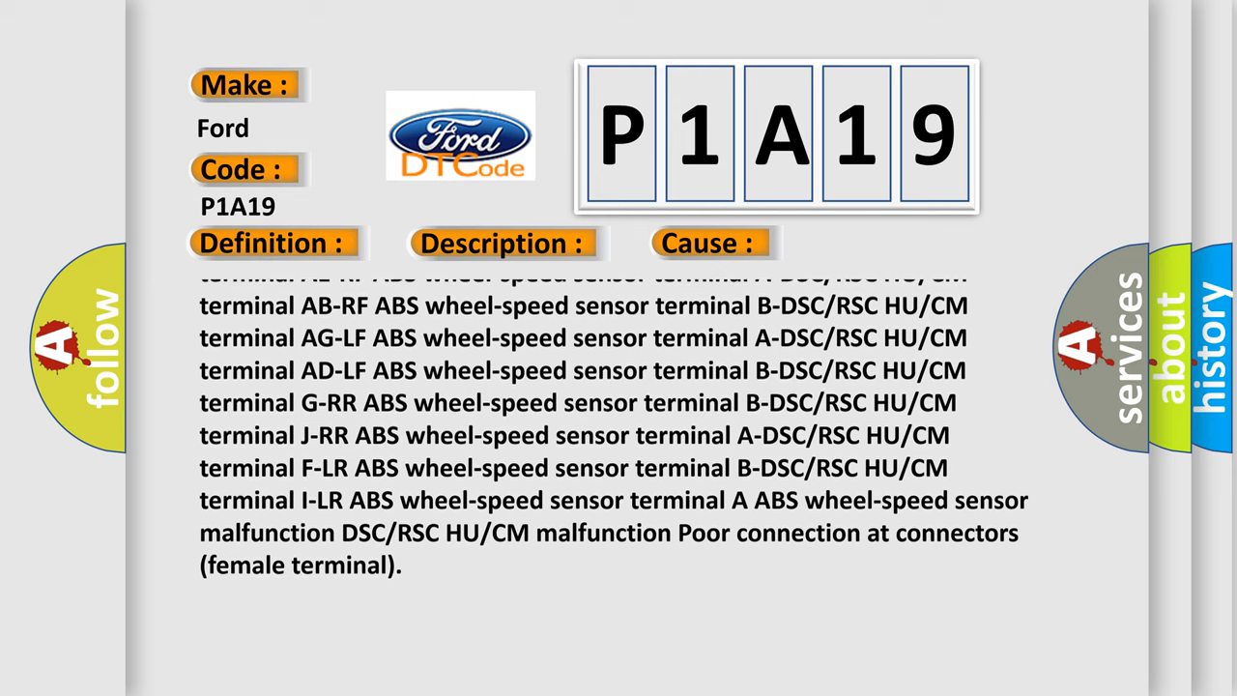
scroll(down, 3)
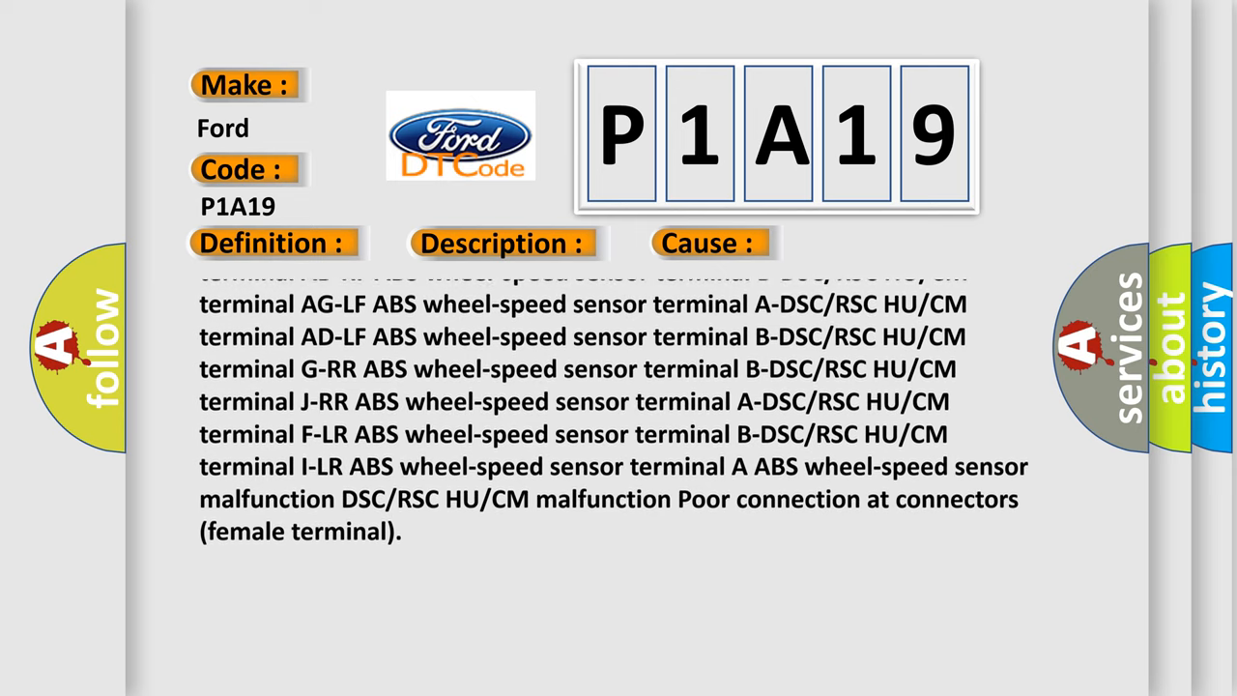
scroll(down, 3)
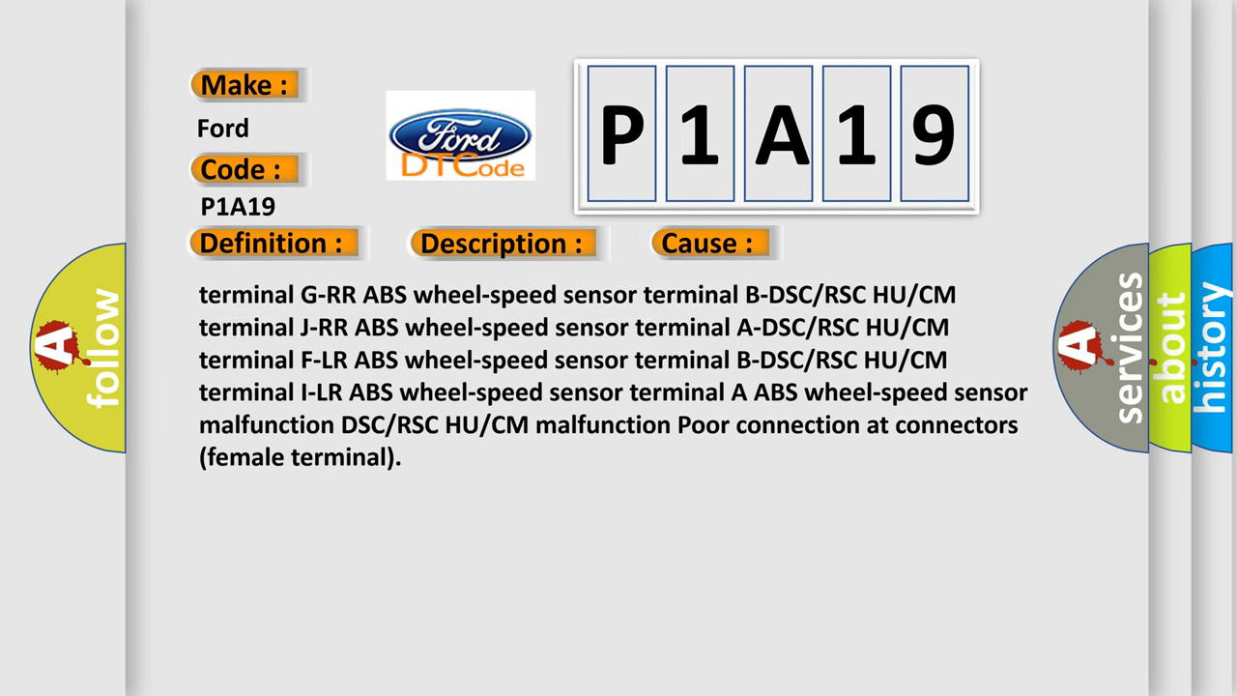
scroll(down, 3)
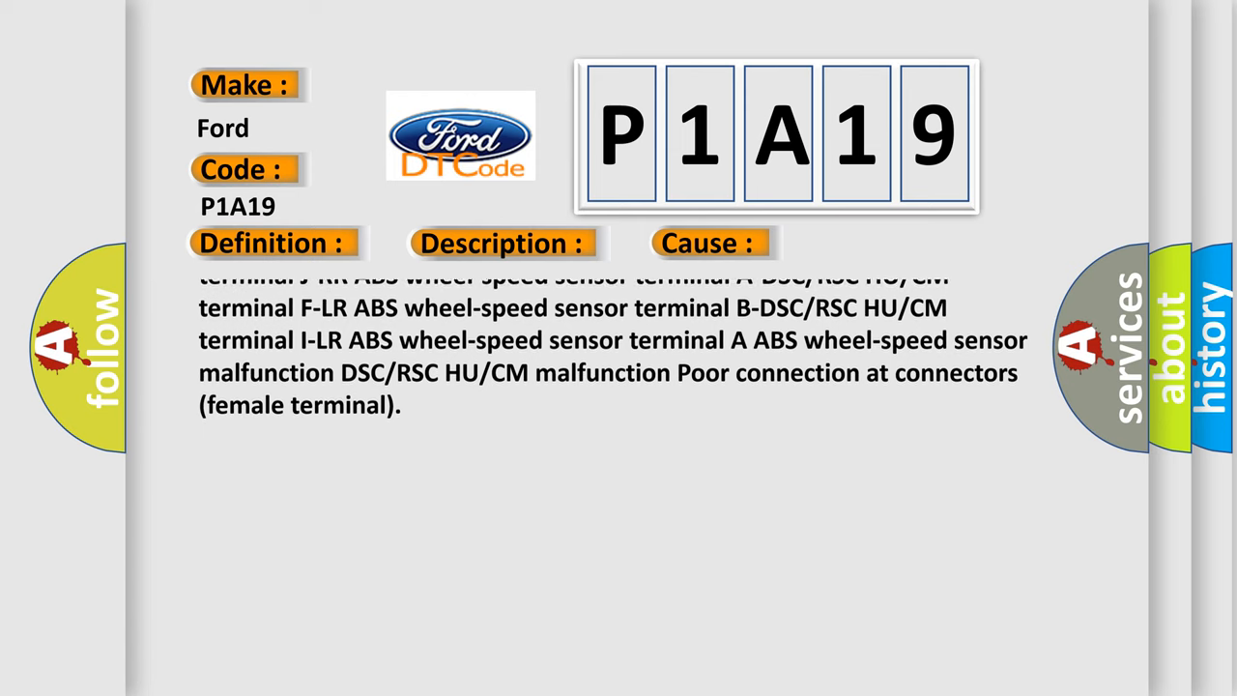